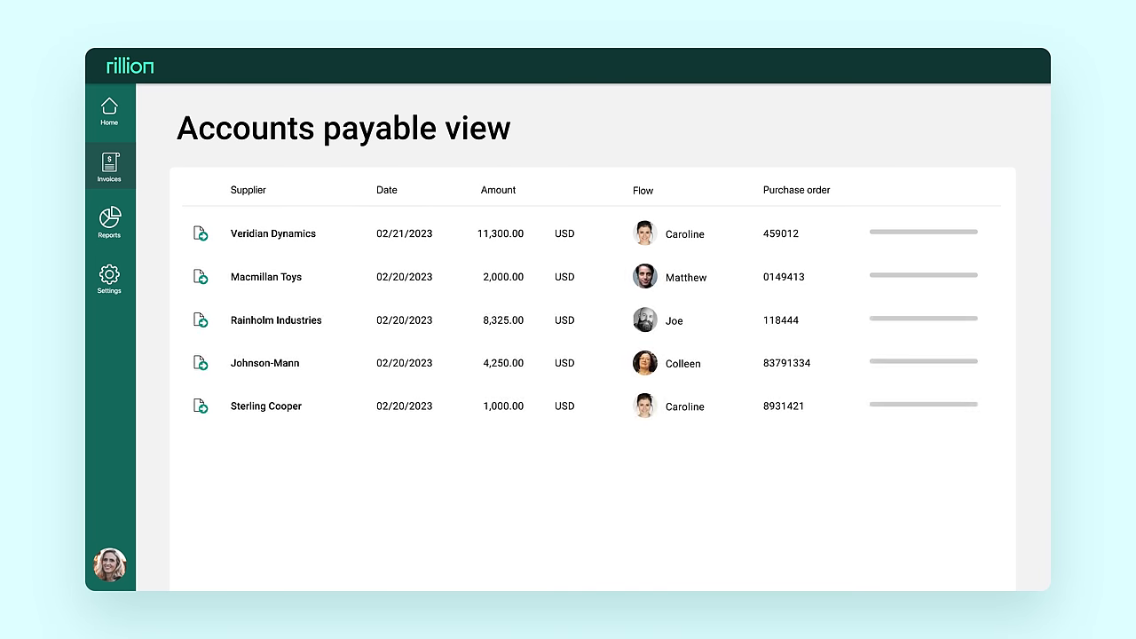
scroll(down, 3)
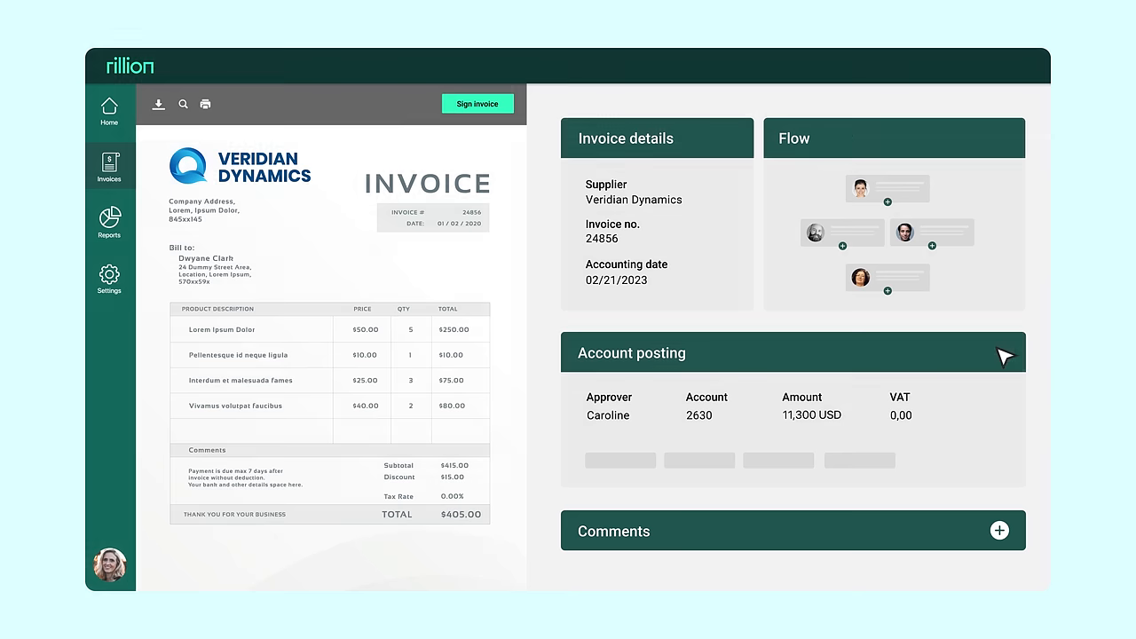
mouse_move(548, 124)
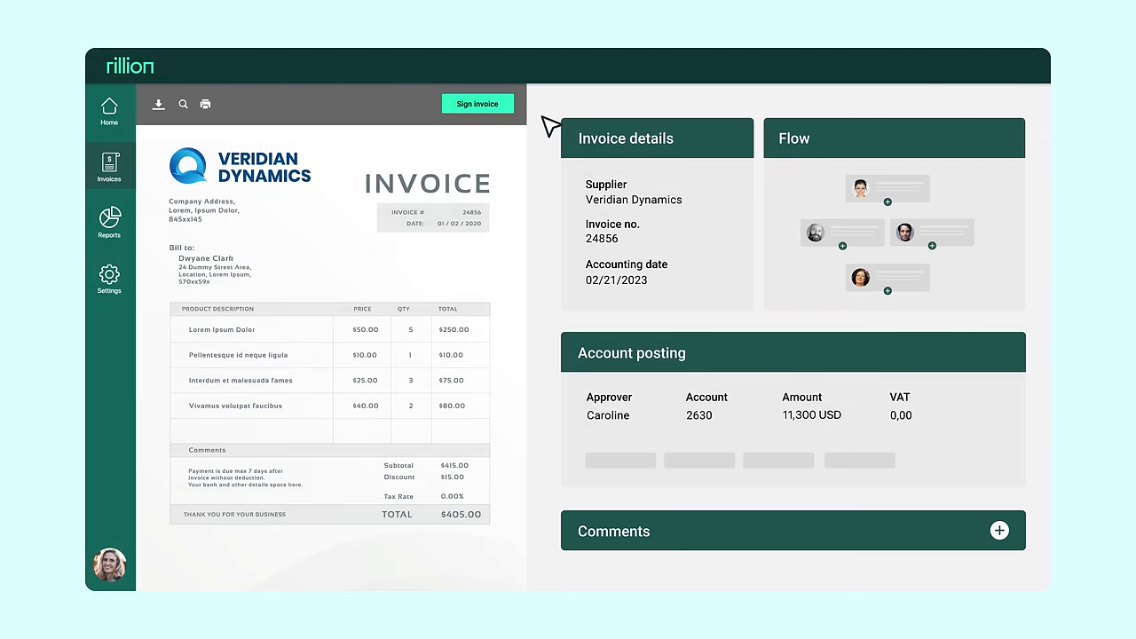